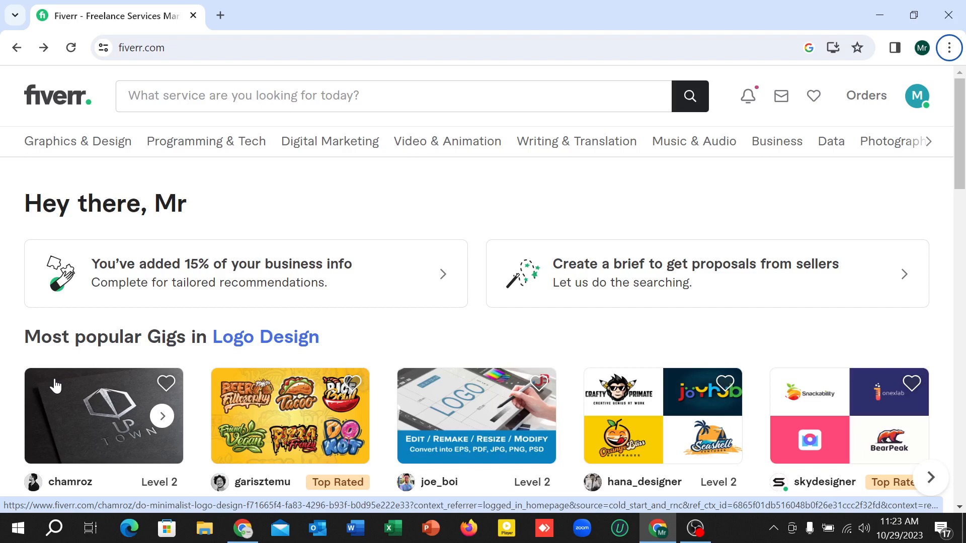
mouse_move(612, 233)
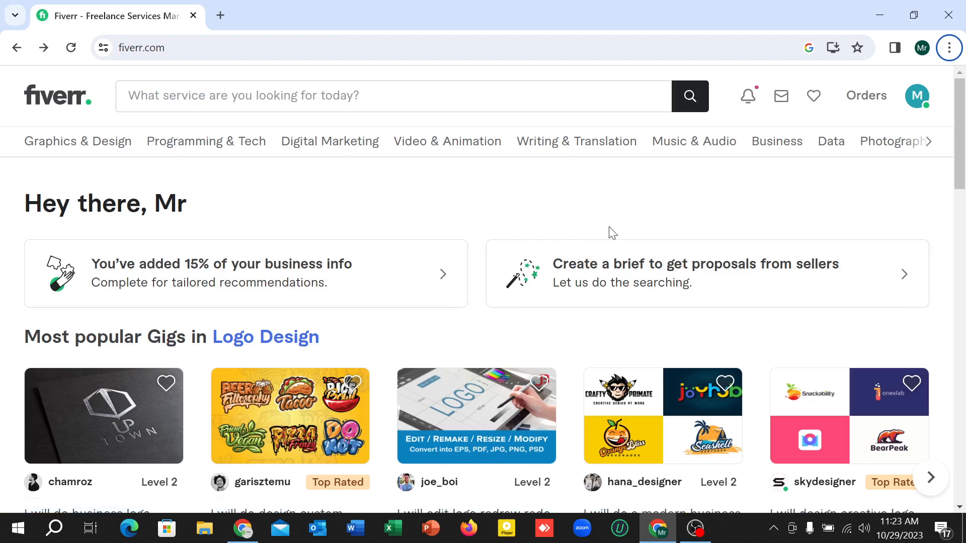
Go to your own profile page from the top-bar avatar.
click(918, 96)
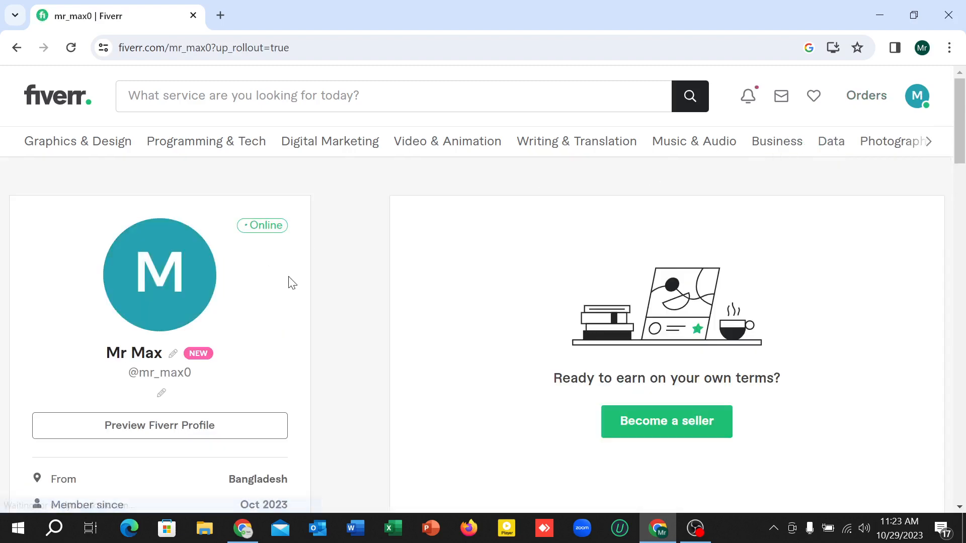
Begin a new skill entry in the Skills section and search 'web des' for suggestions.
scroll(down, 3)
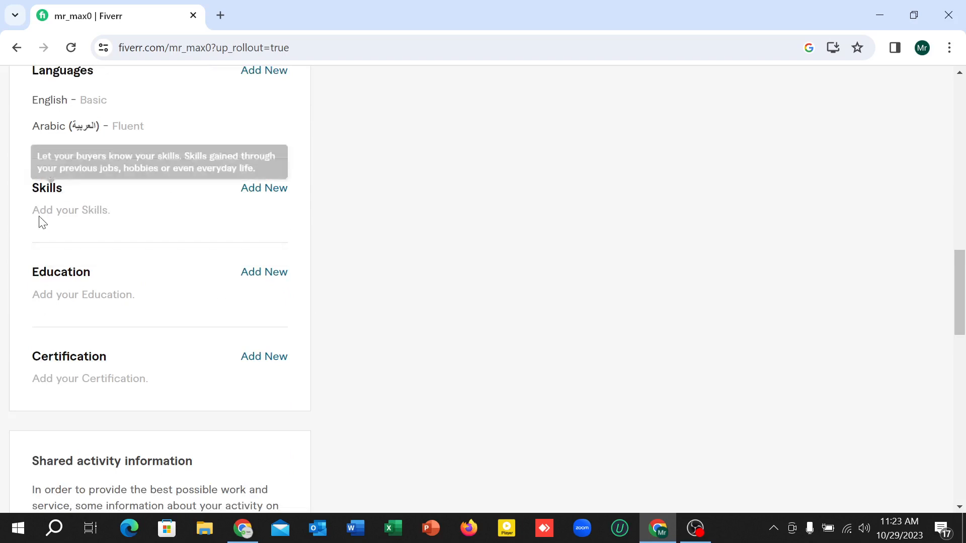
click(263, 188)
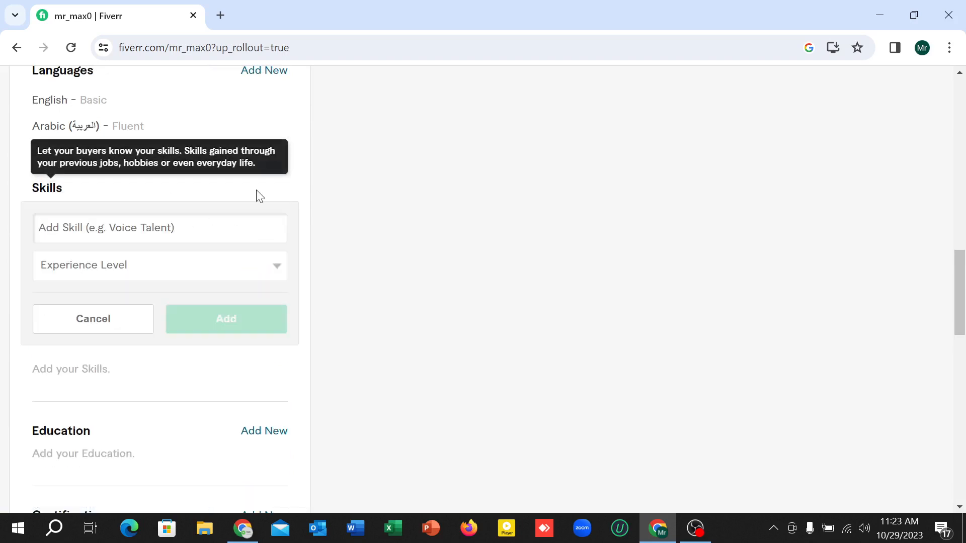
click(160, 227)
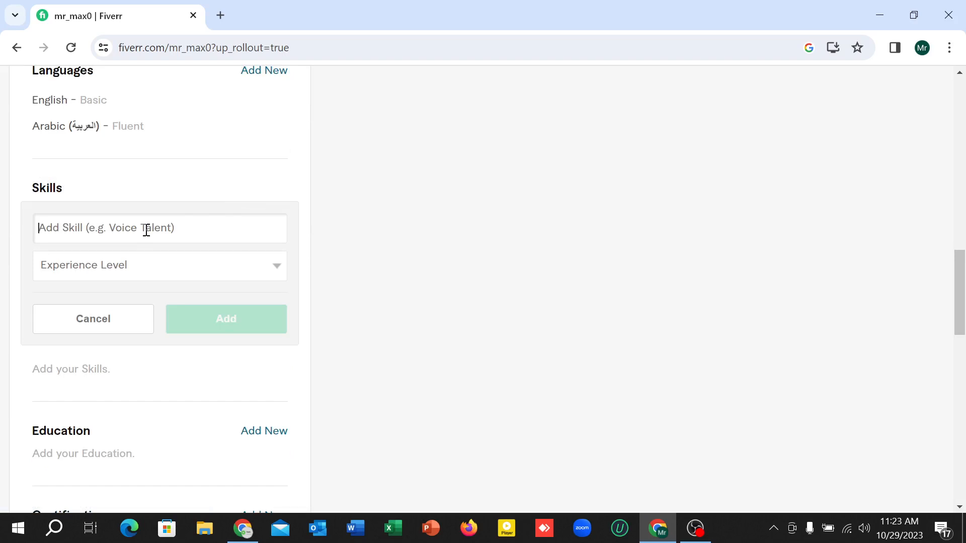
text(web de)
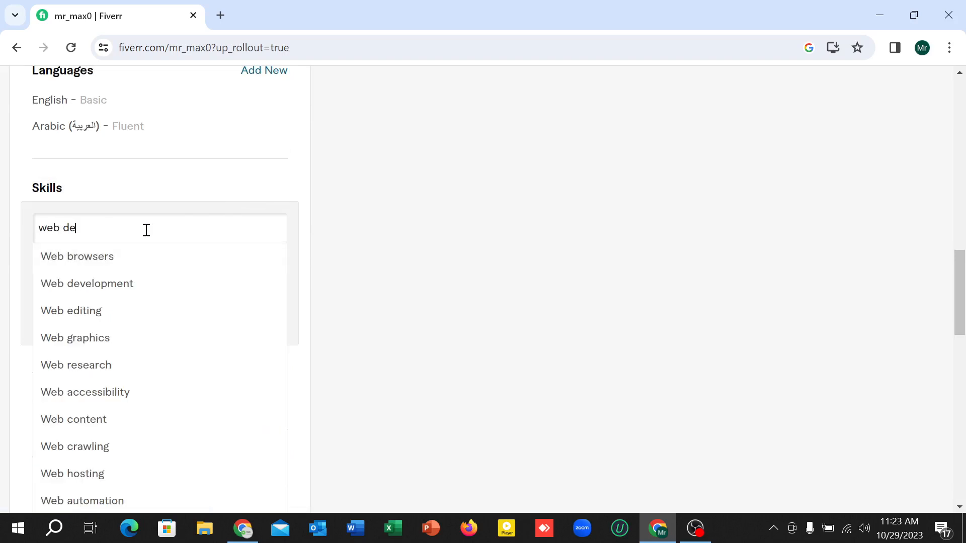
text(s)
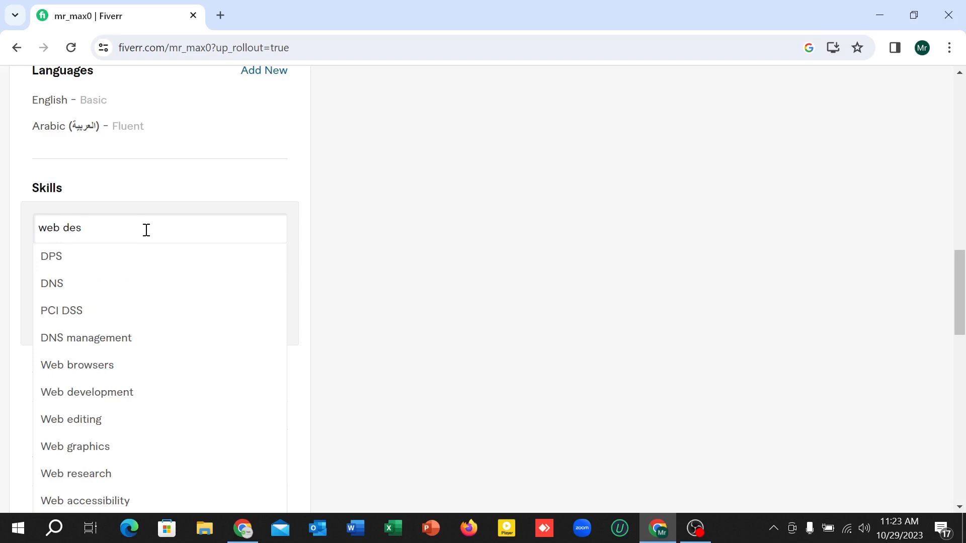
mouse_move(105, 450)
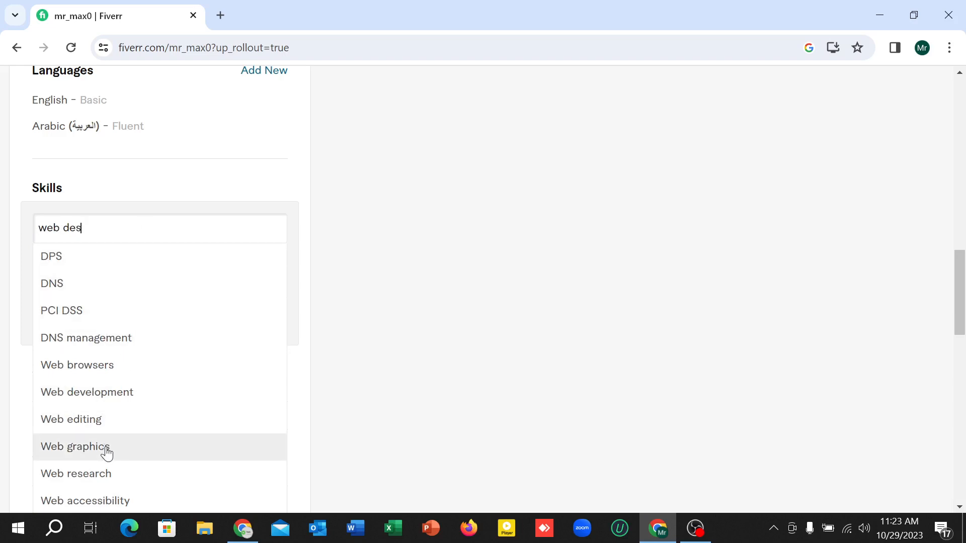
Add 'Web graphics' as a skill with Expert experience level.
click(76, 446)
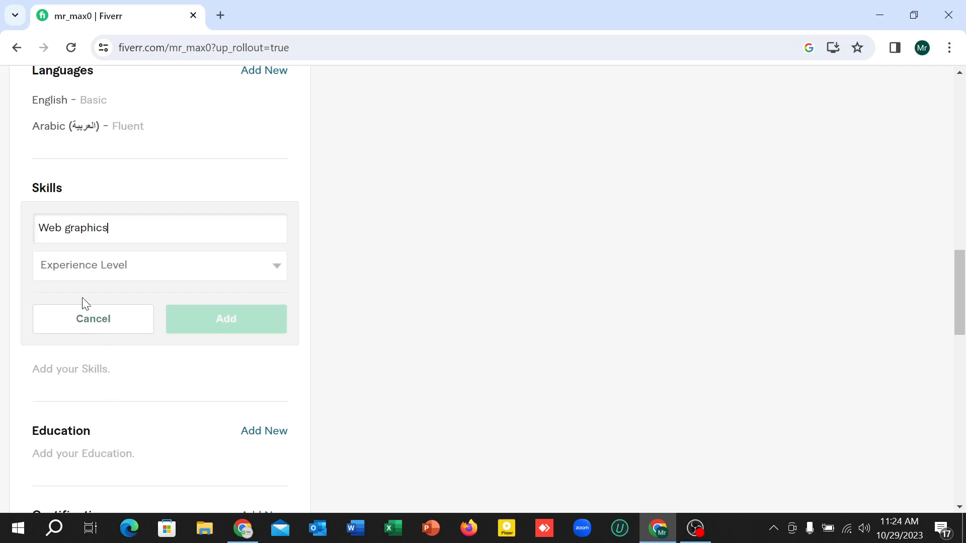
mouse_move(121, 276)
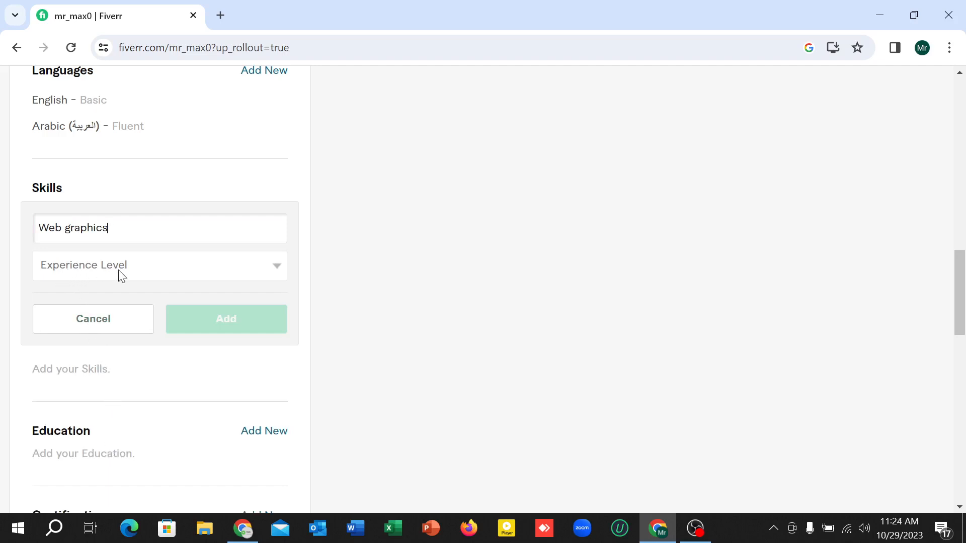
click(160, 265)
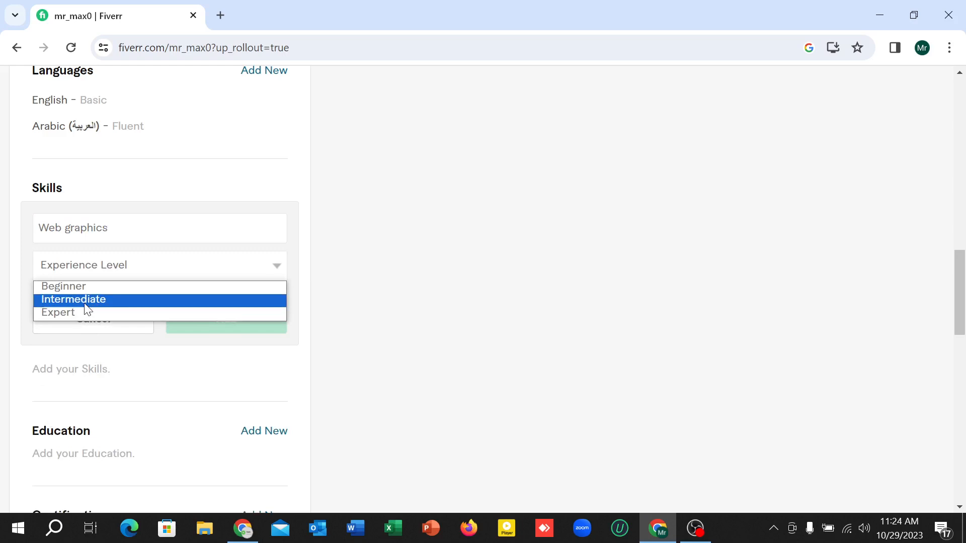
mouse_move(58, 312)
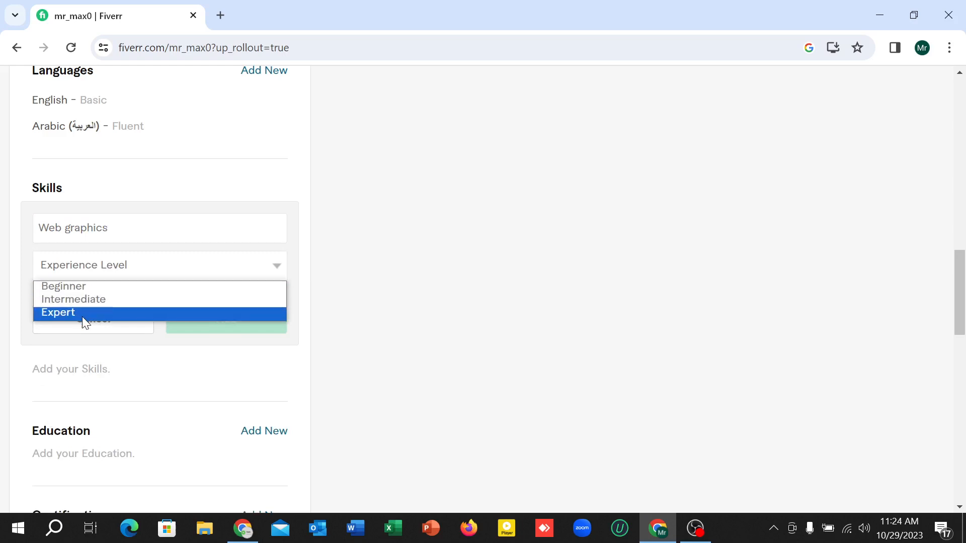
click(58, 312)
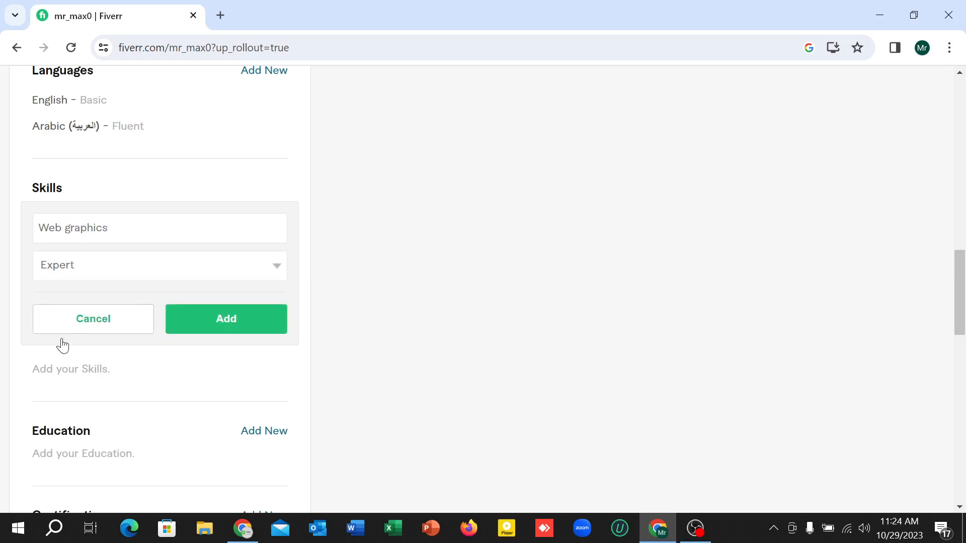
click(225, 319)
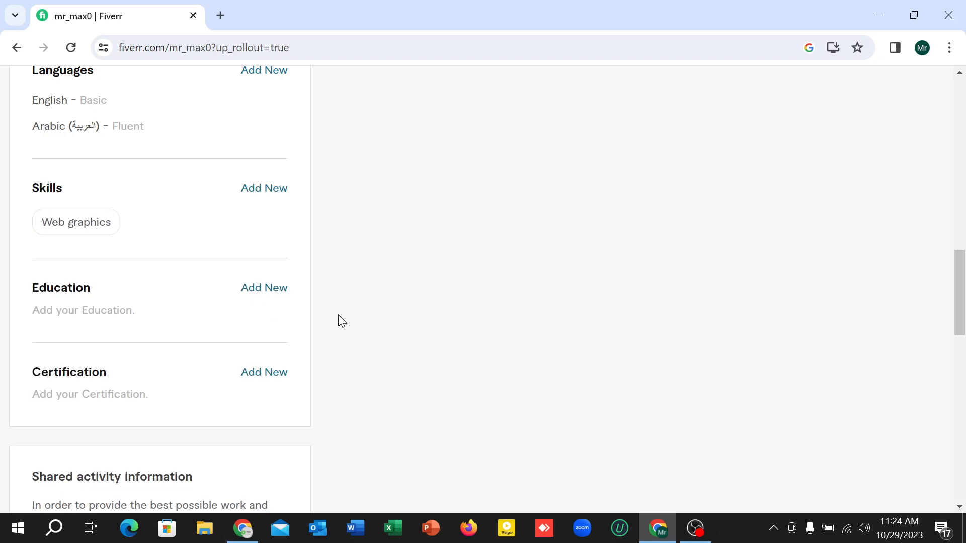
mouse_move(264, 189)
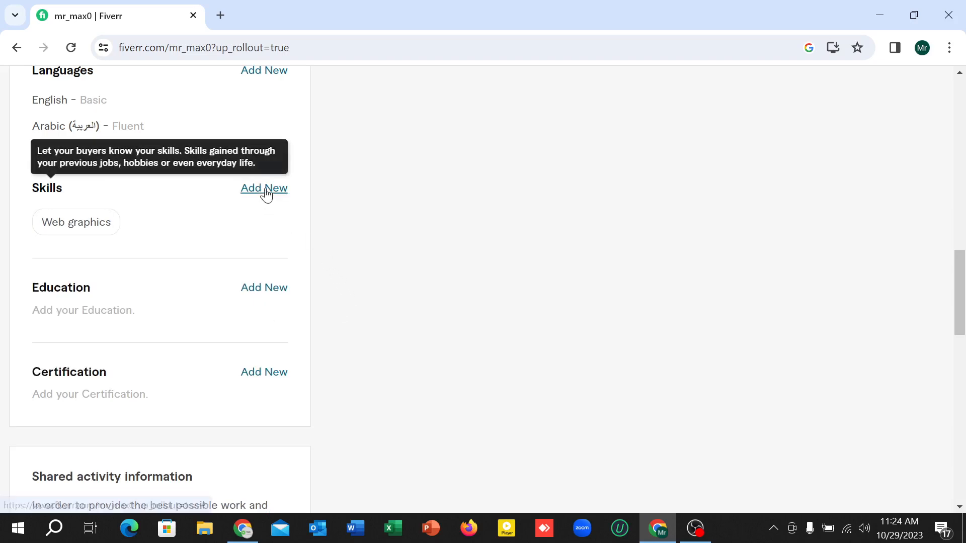
click(264, 189)
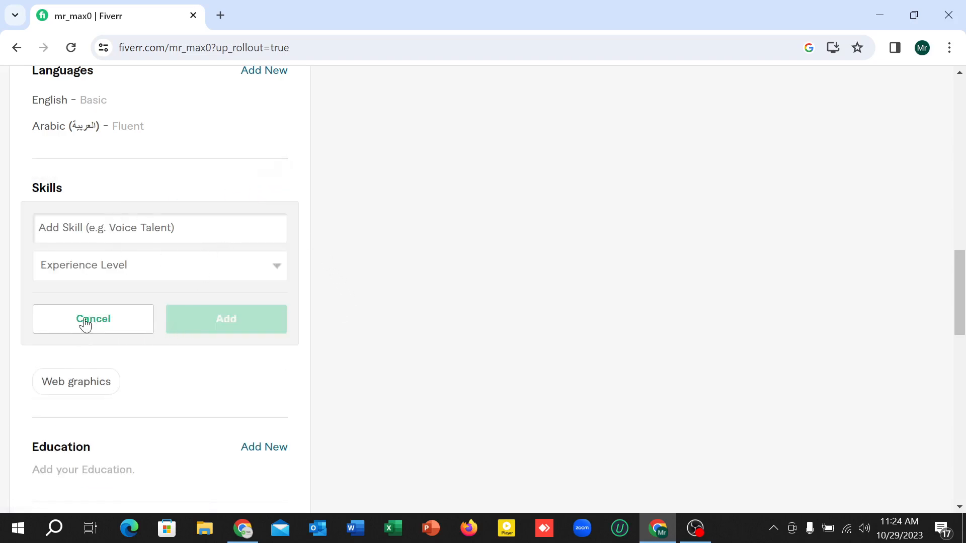
click(93, 319)
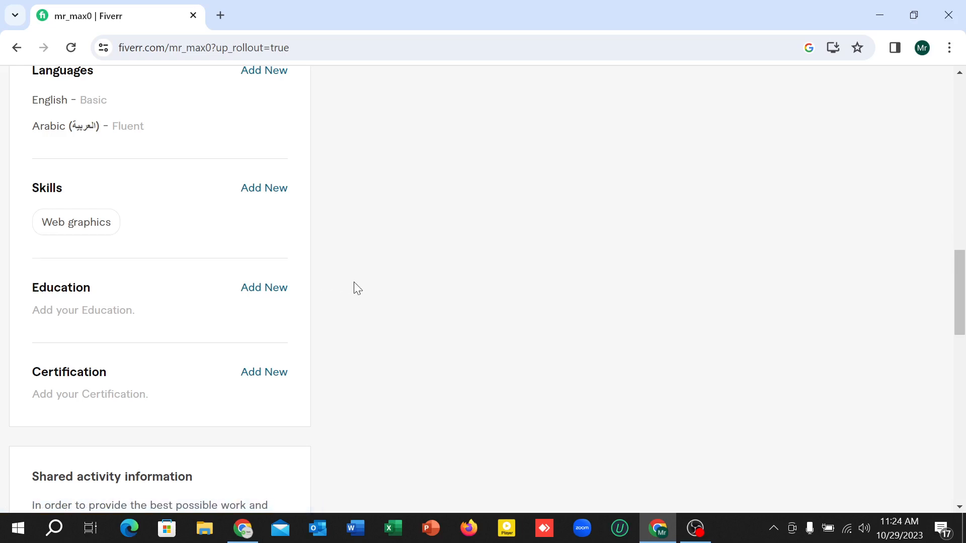